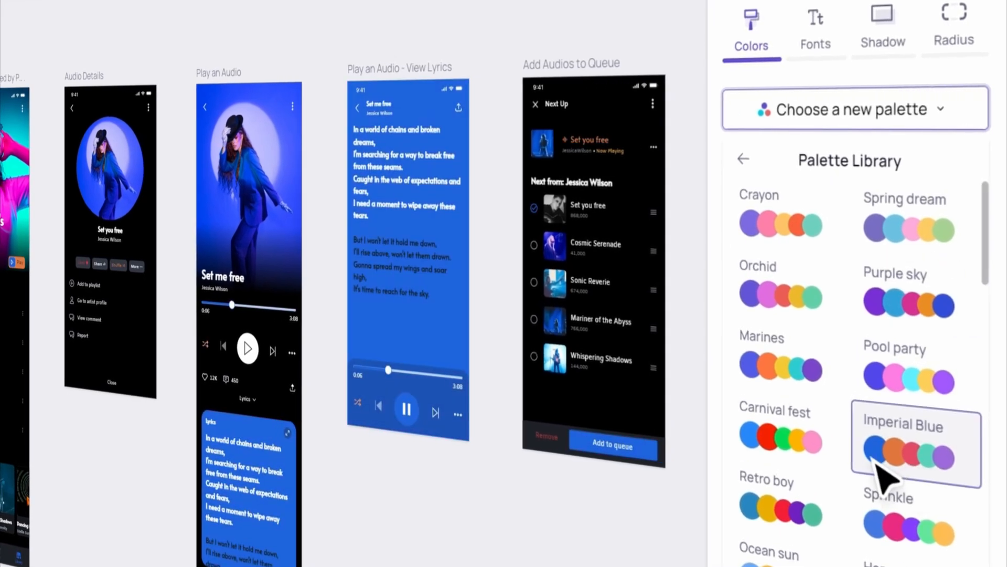
Preview the coral-red Poppins theme from the theme library on all music screens
scroll("down", 3)
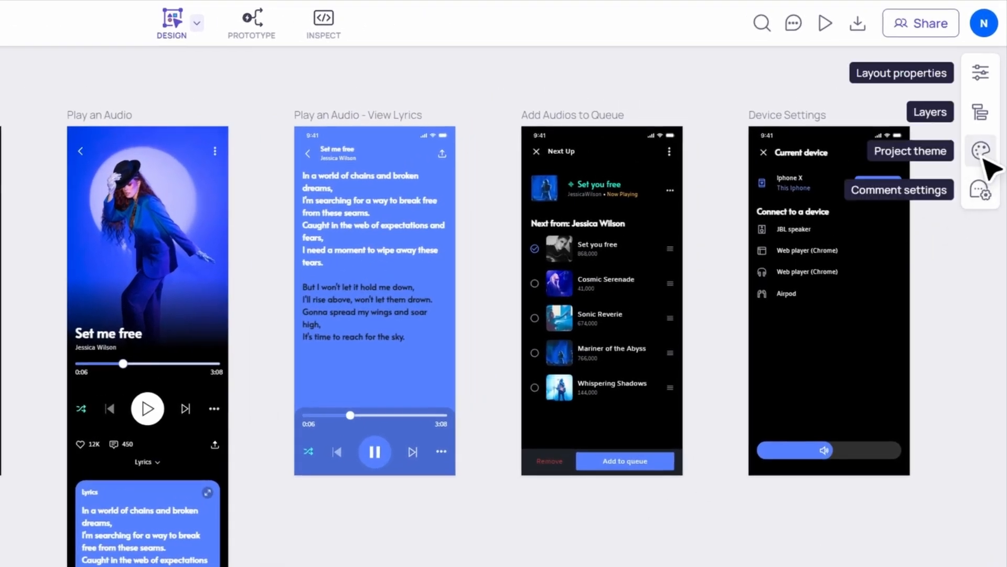
left_click(980, 150)
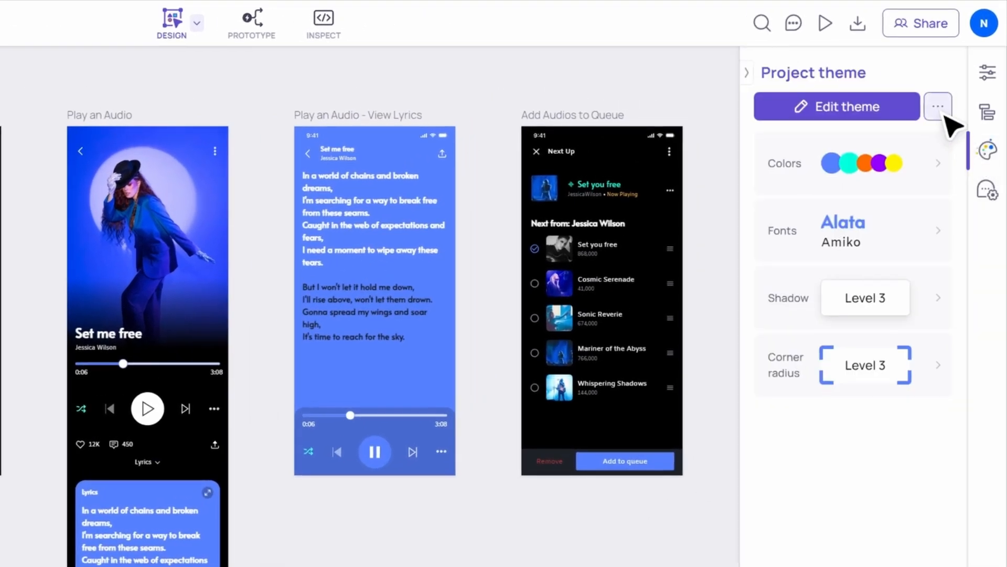
left_click(937, 106)
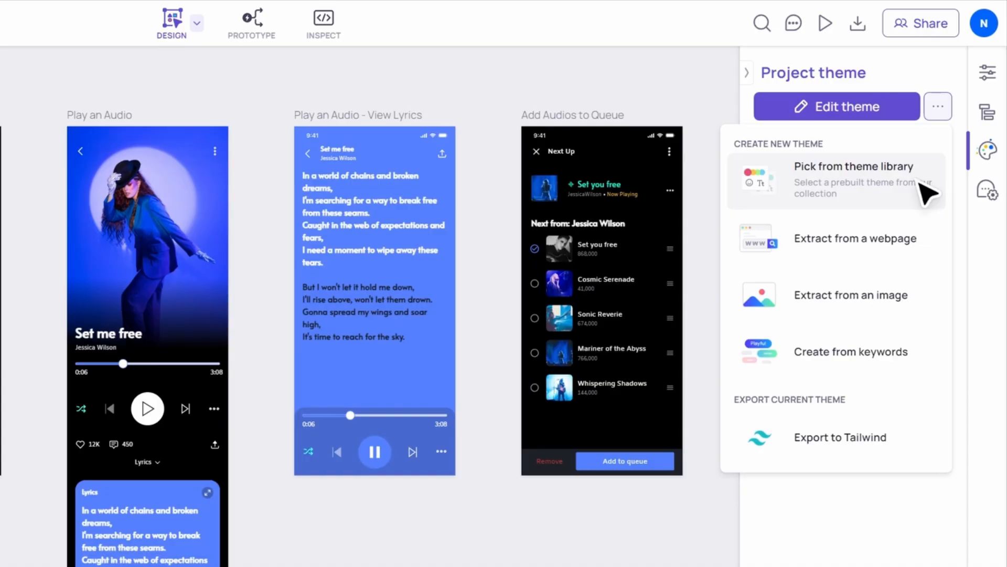
left_click(854, 166)
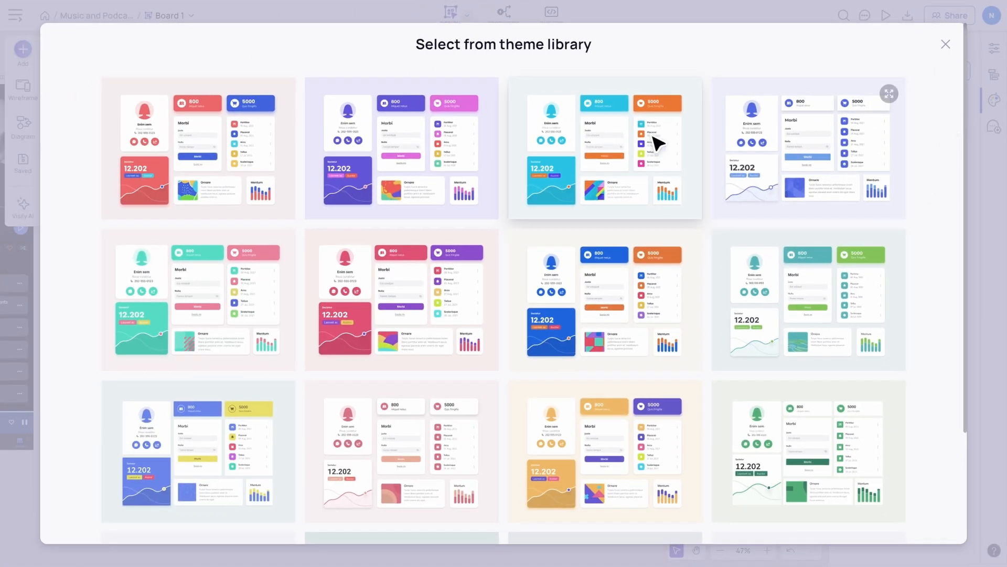
scroll("down", 3)
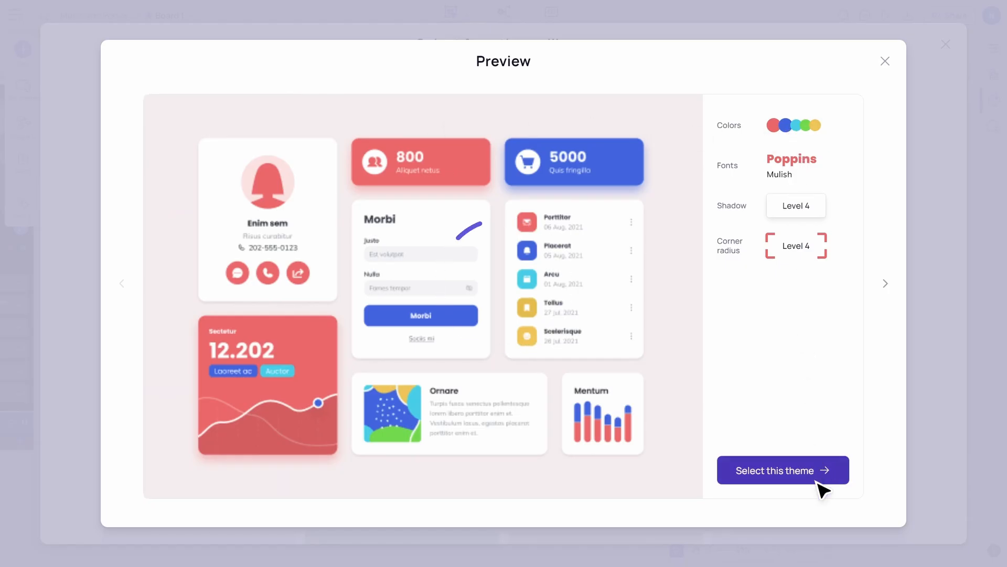
left_click(773, 470)
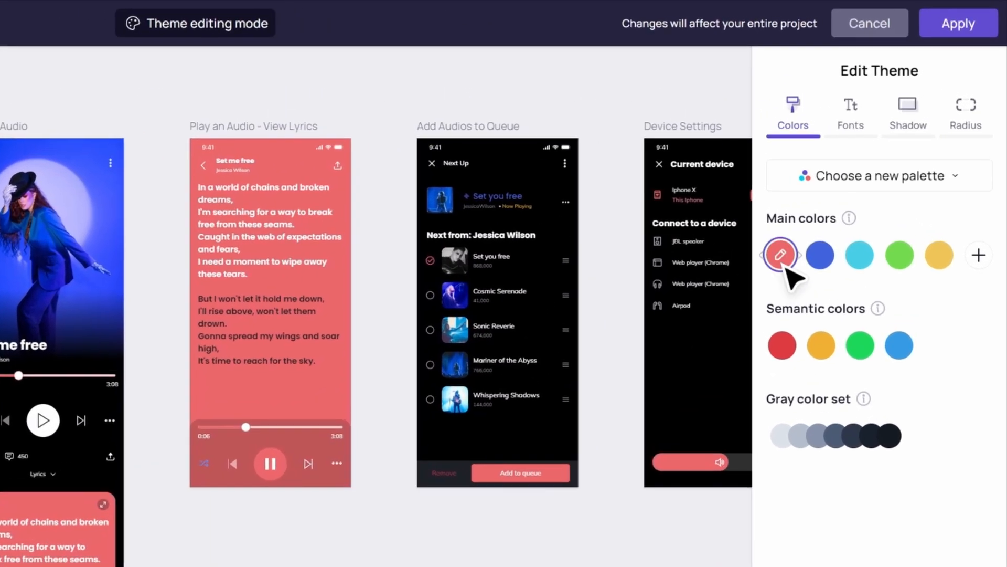
Set the primary colour to #BC67EA, confirm Level 4 corner radius, and apply the theme
left_click(780, 254)
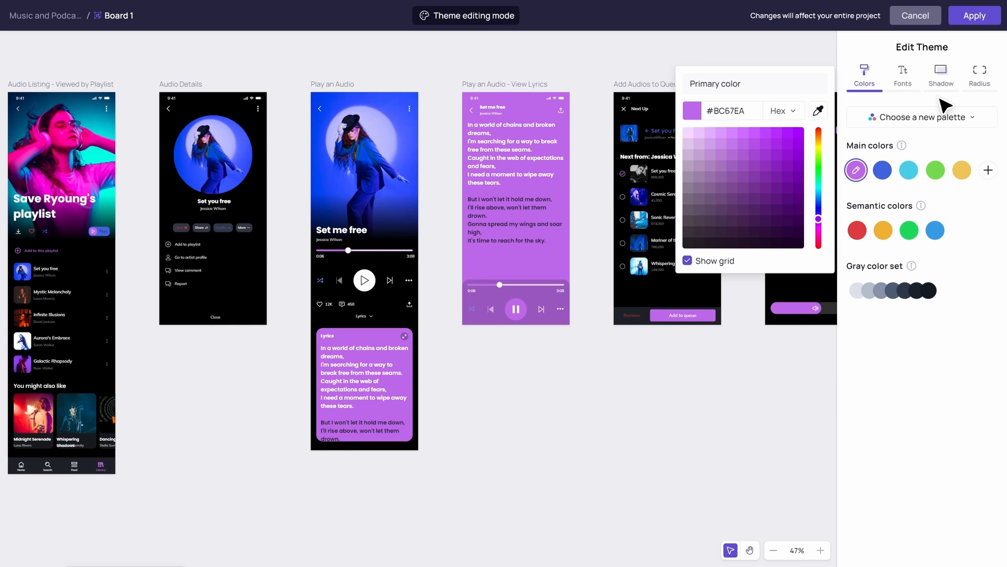
left_click(980, 73)
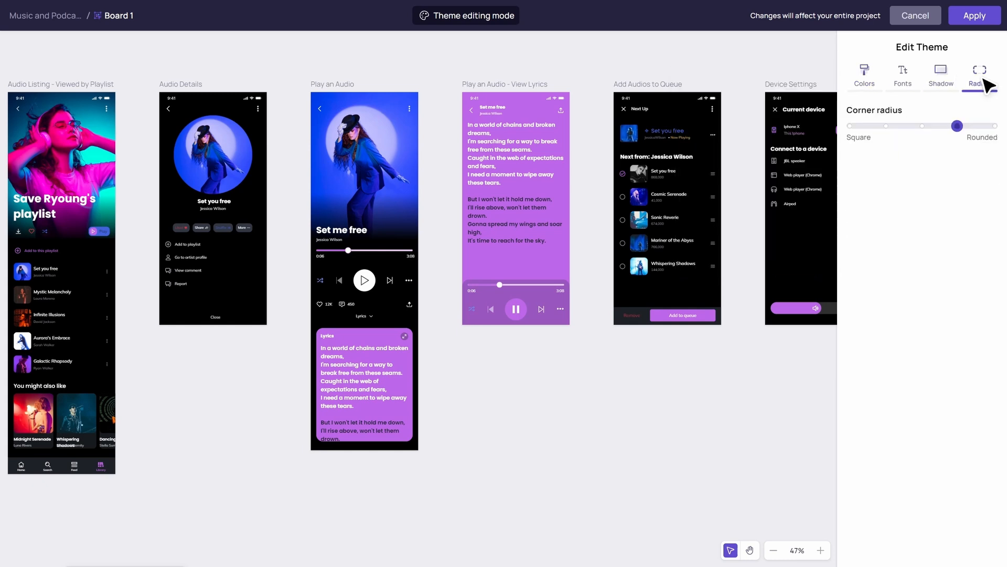
left_click(973, 15)
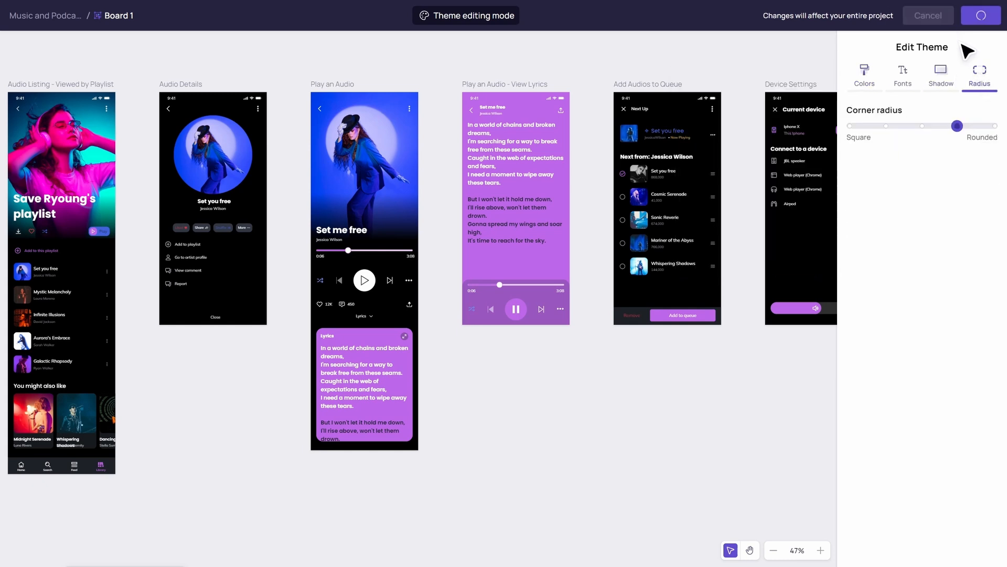
left_click(980, 15)
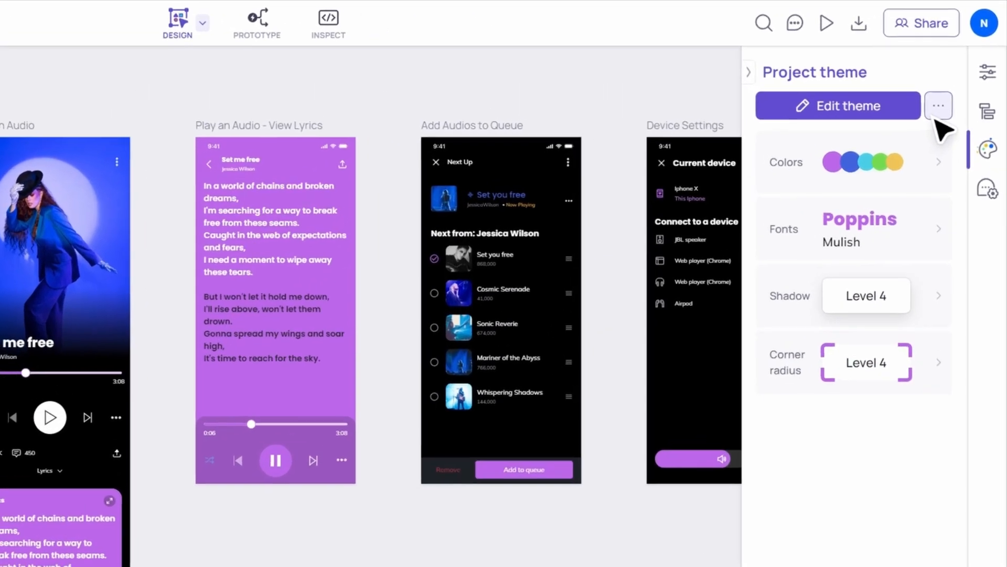
Extract a violet theme from the visily.ai webpage and apply it to the project
left_click(938, 105)
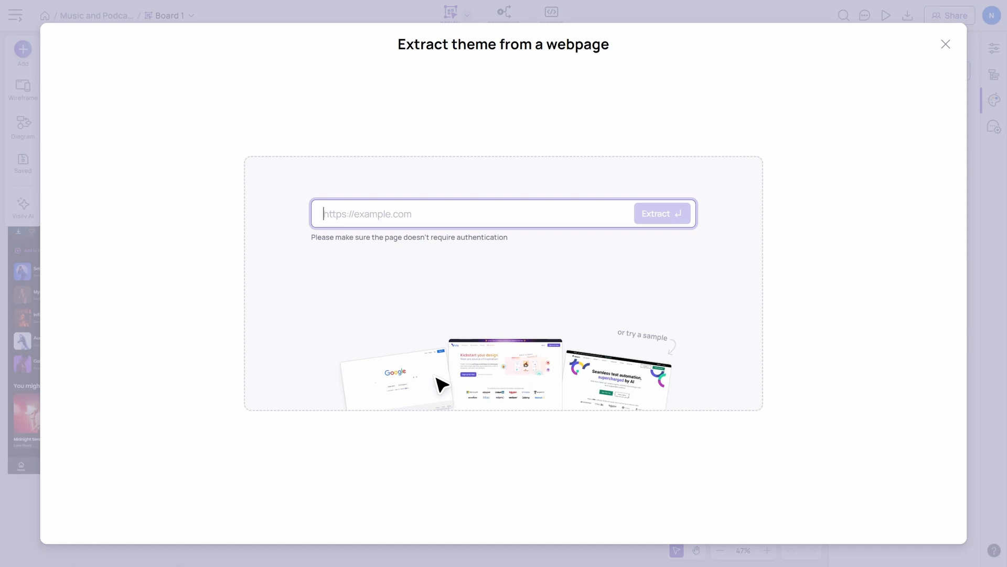
type("vi")
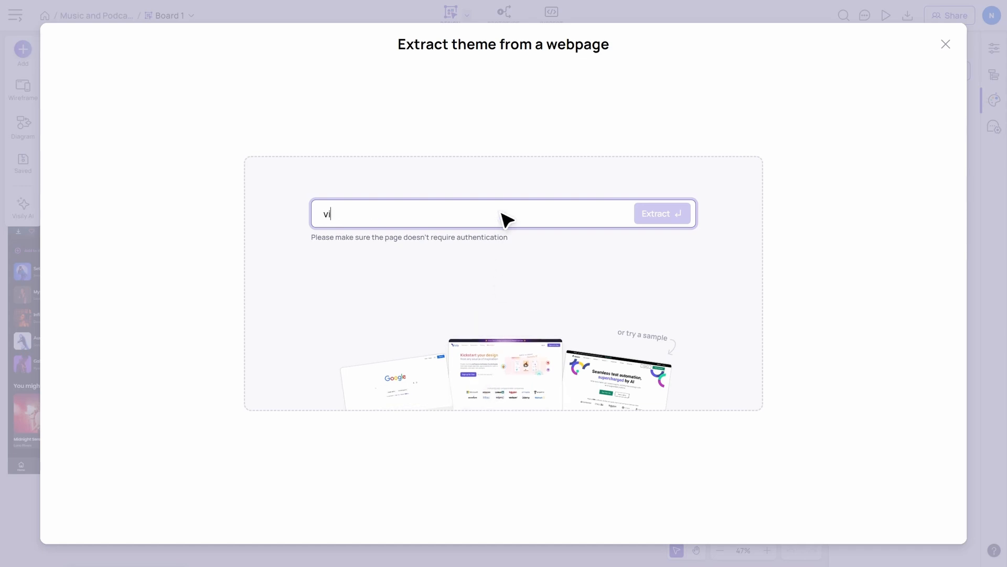
left_click(661, 213)
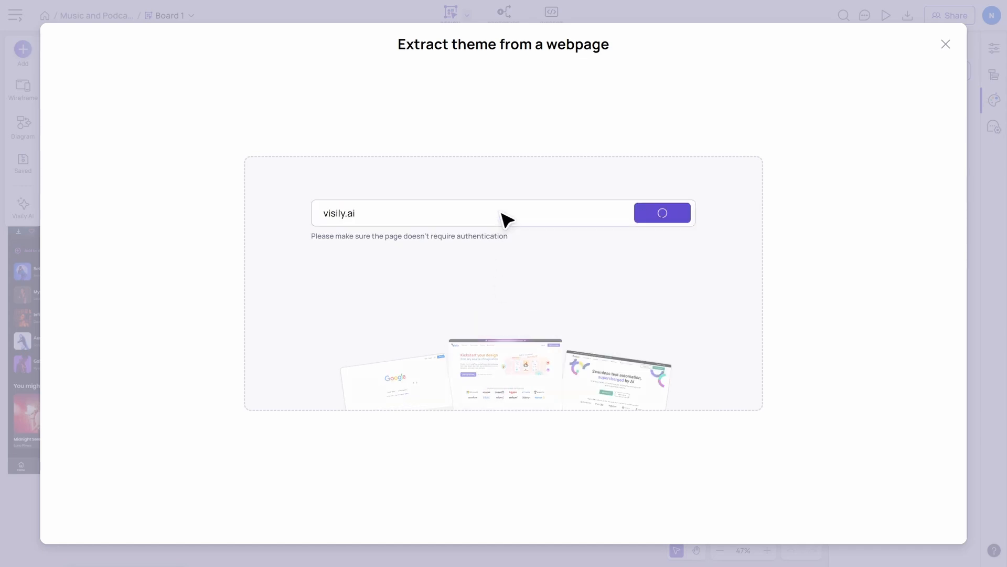
left_click(662, 213)
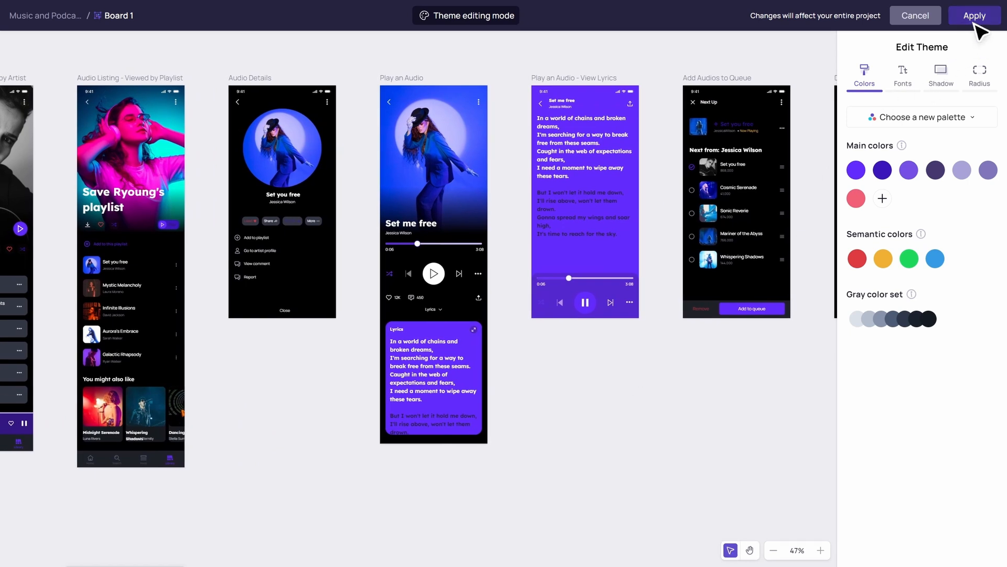
left_click(974, 14)
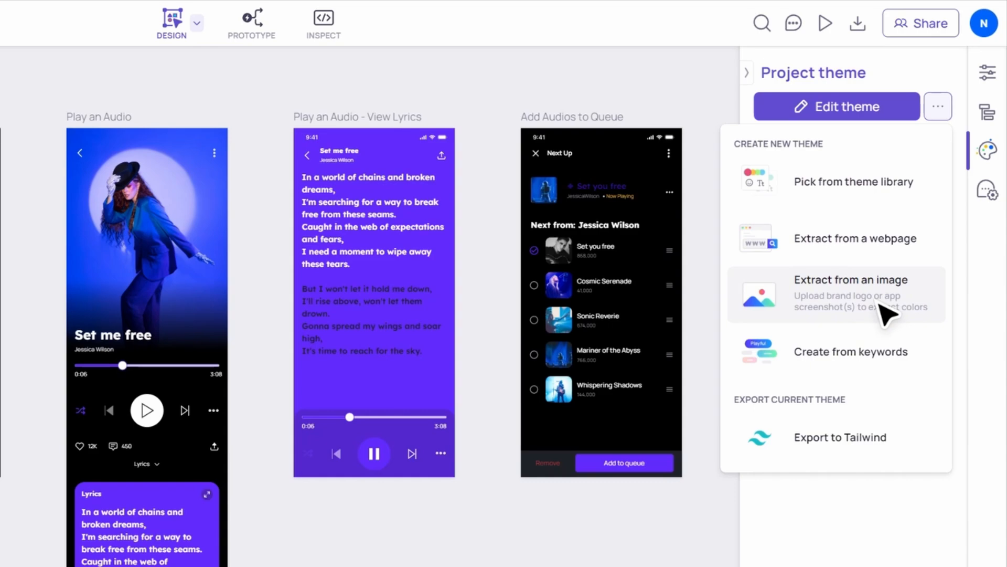
Extract a yellow palette from an illustration image and apply it with Sora fonts
left_click(852, 280)
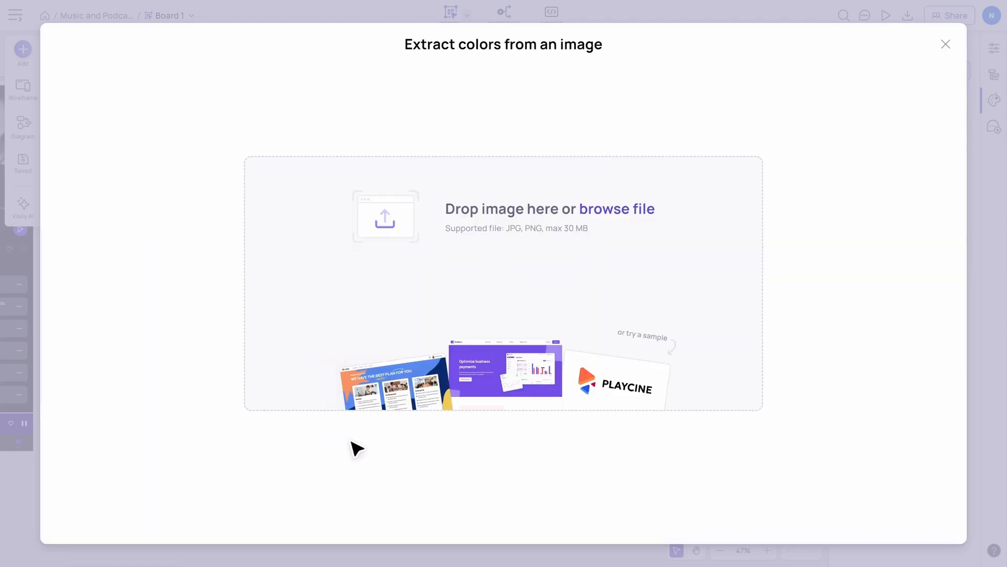
left_click(617, 375)
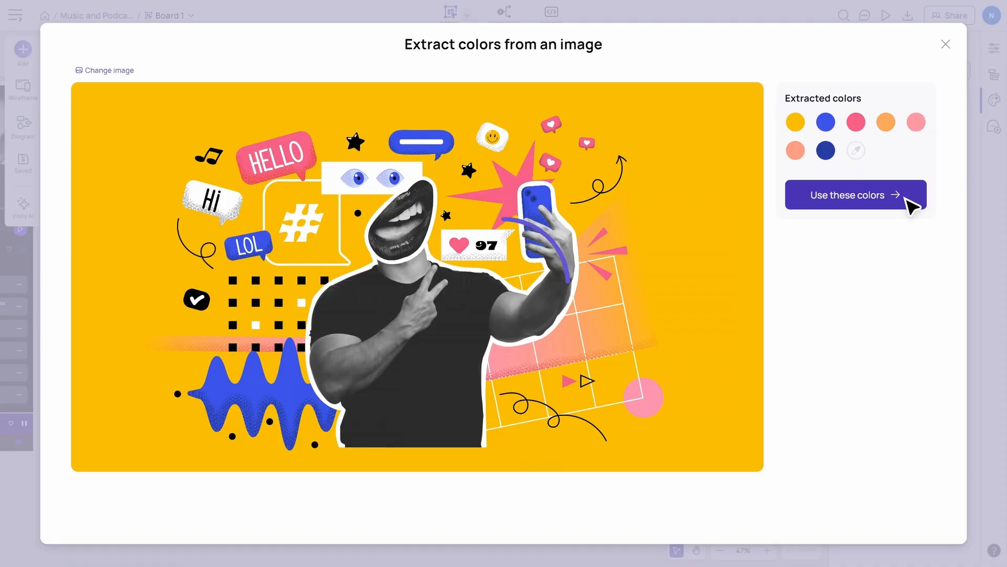
left_click(846, 195)
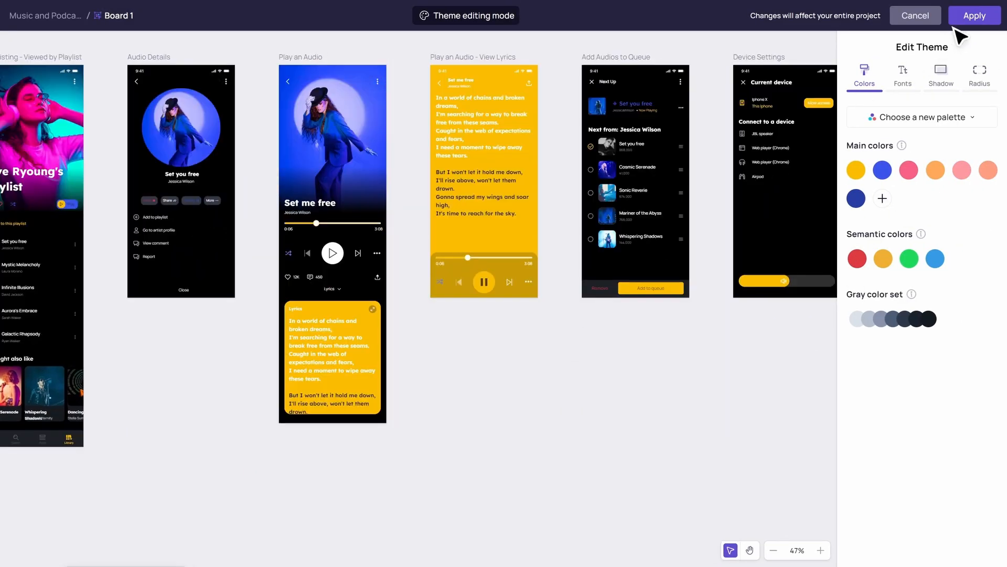
left_click(974, 14)
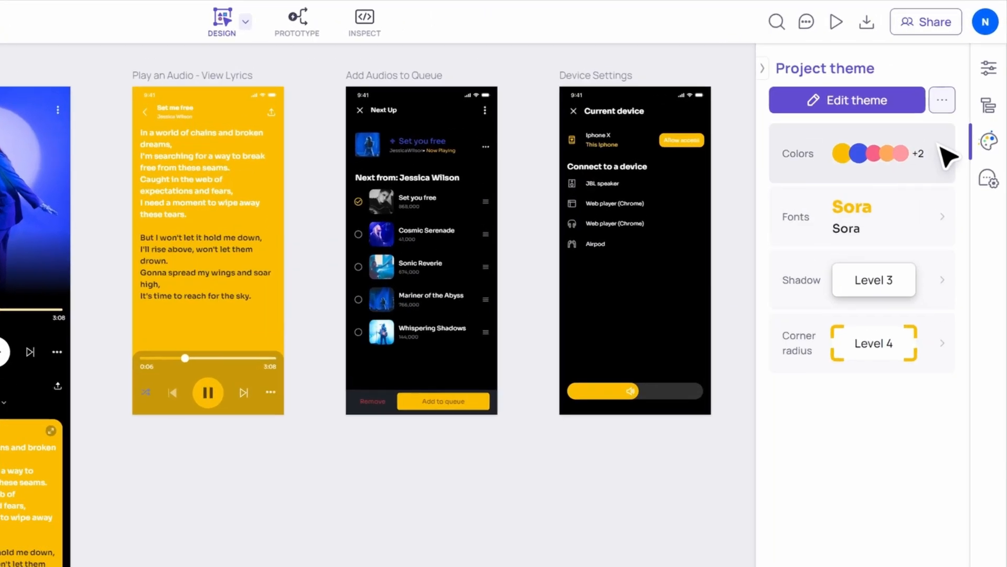
Generate a teal-blue theme from keywords Modern, Bold, Colorful, Vibrant and apply it
left_click(943, 100)
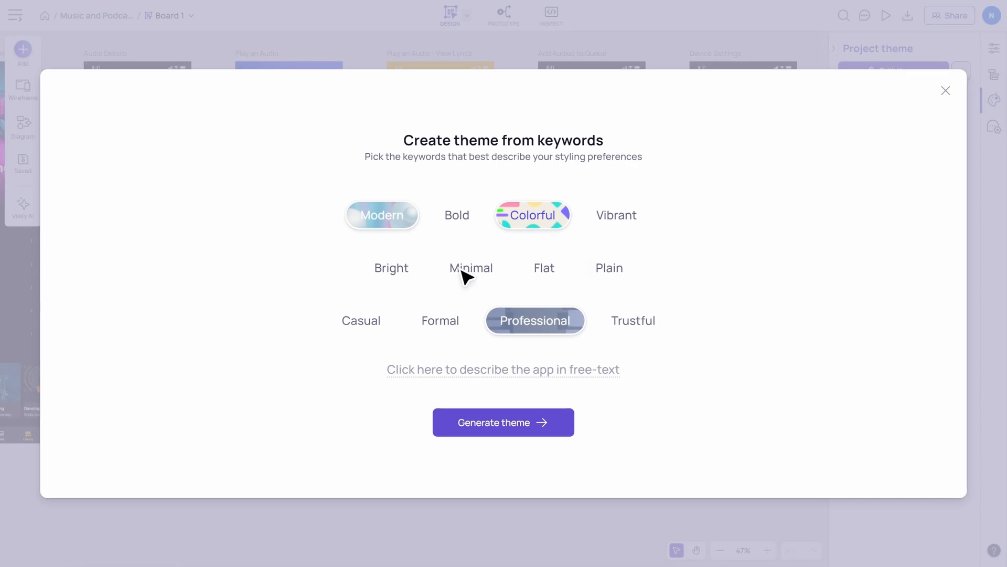
mouse_move(439, 305)
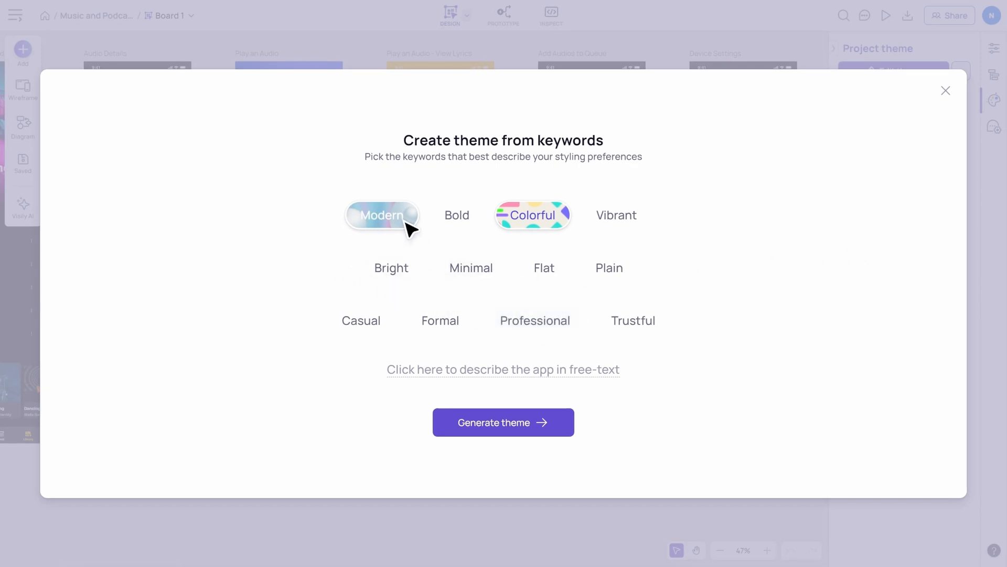
left_click(457, 215)
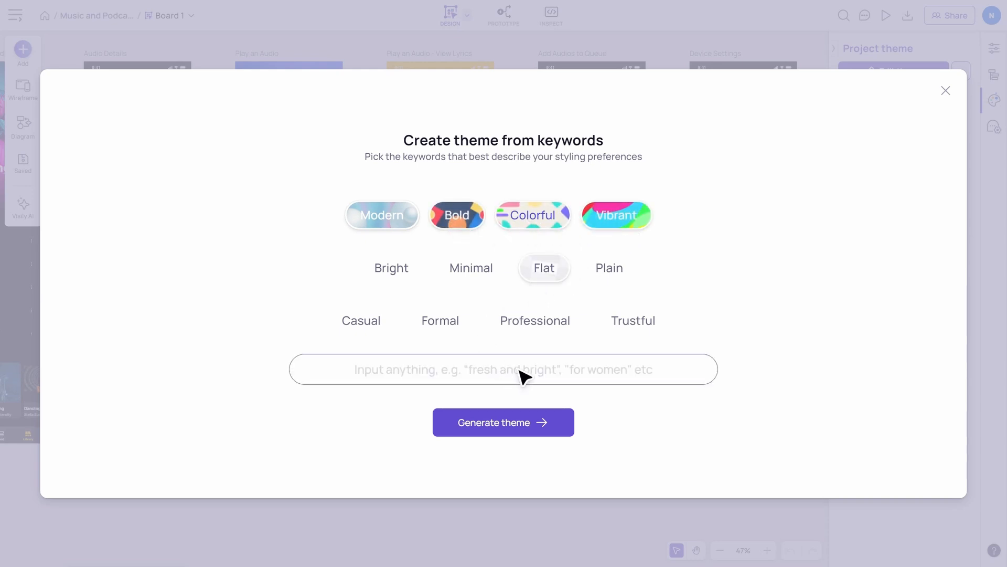
left_click(503, 422)
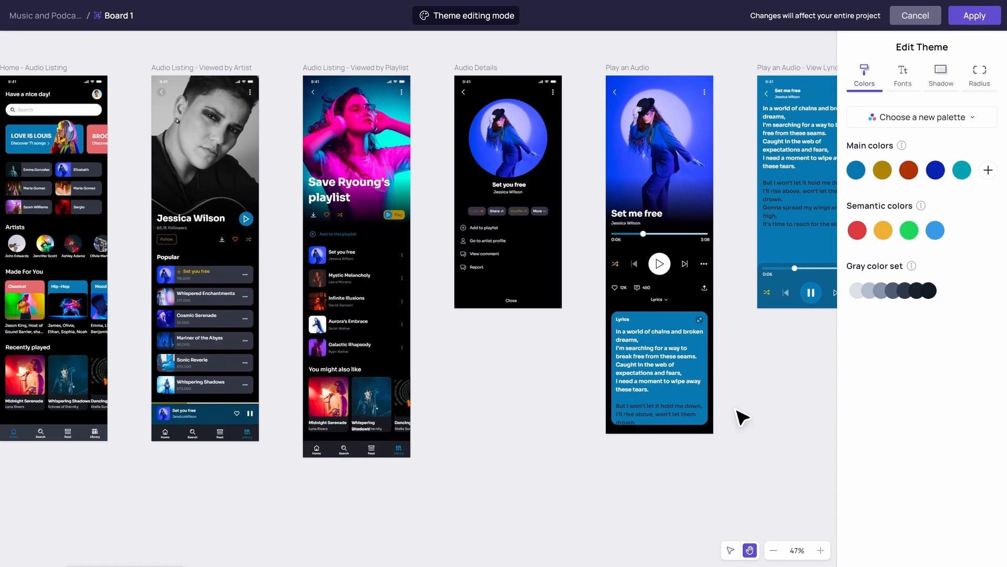
left_click(974, 15)
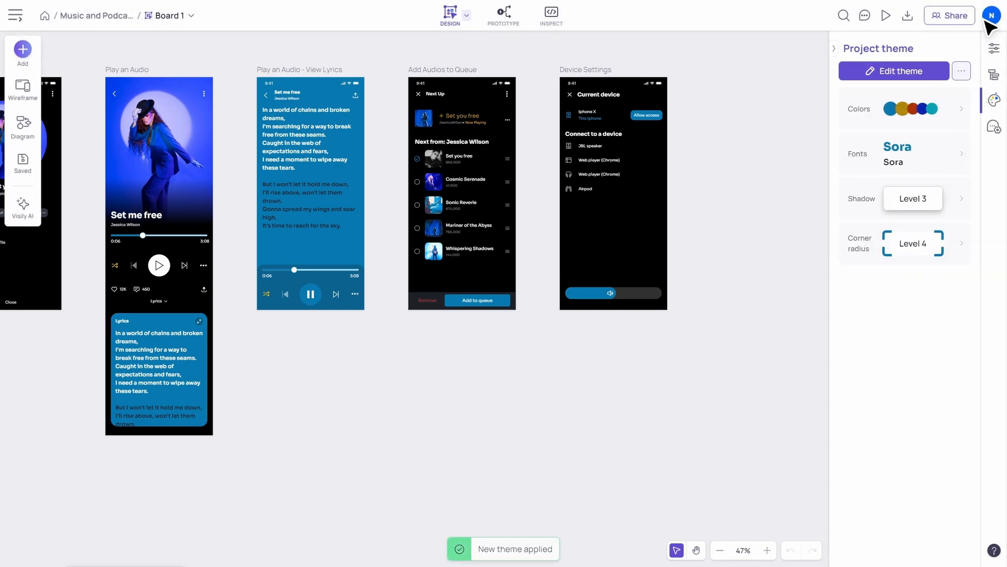
left_click(962, 70)
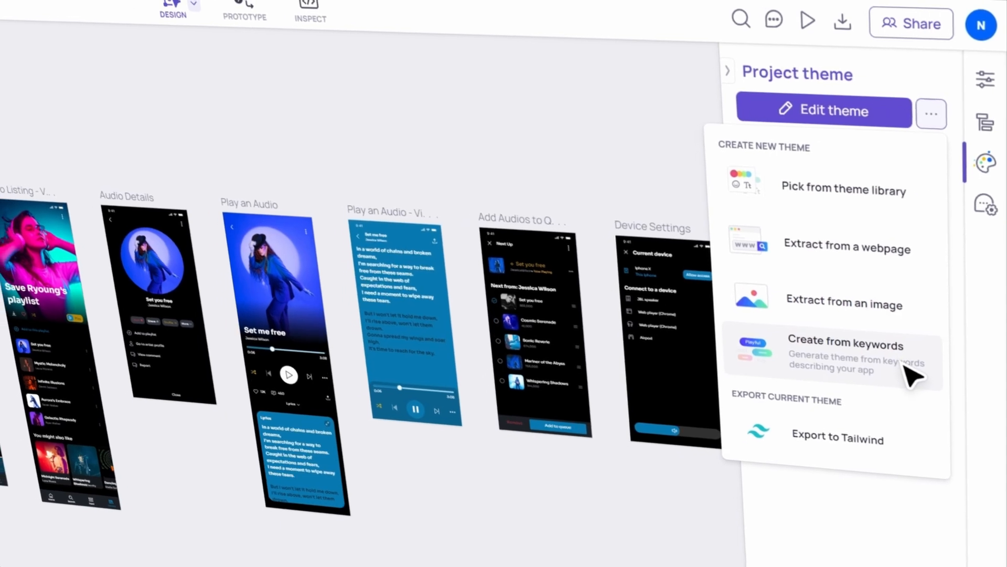
Reopen the blue theme for editing and view its Sora heading and body fonts
left_click(824, 110)
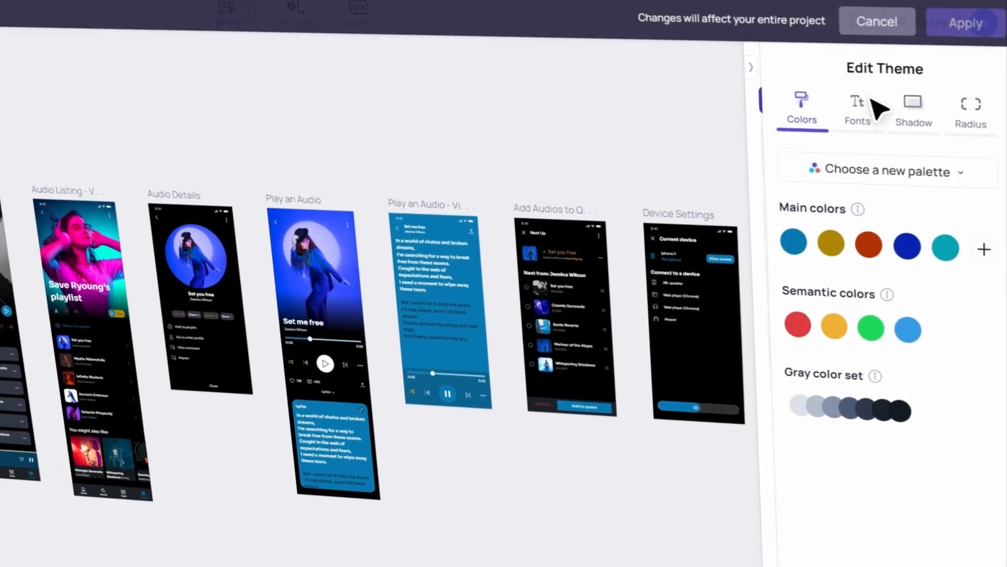
left_click(857, 106)
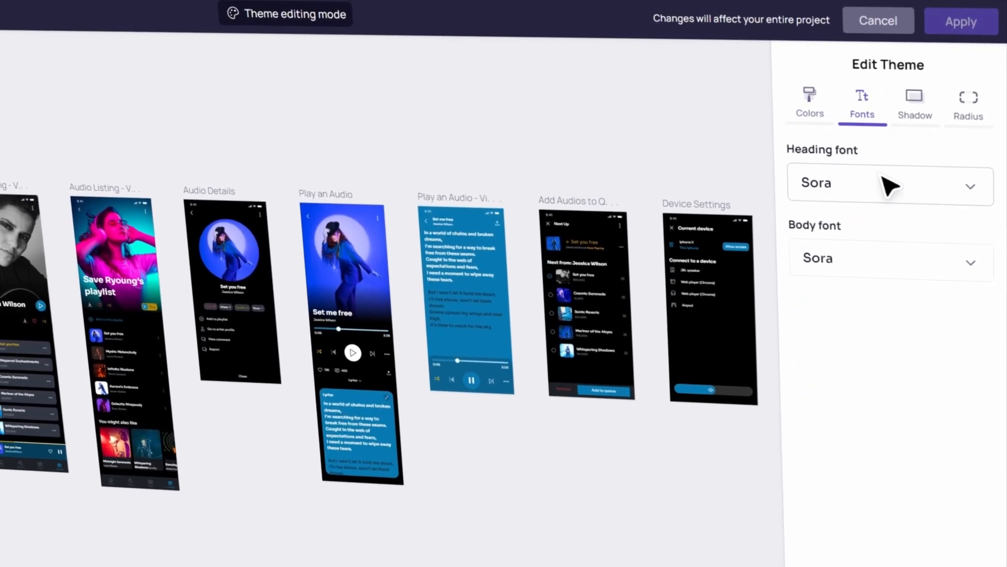